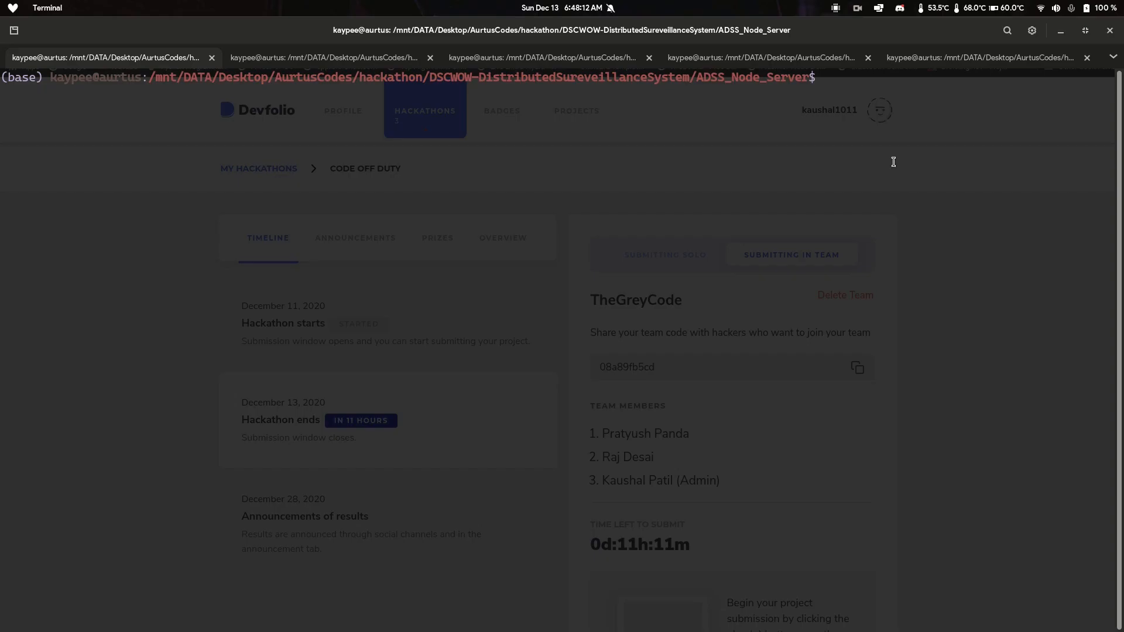
# Step: Start an echo command in the DL_Weapons_Detection session
pyautogui.click(318, 58)
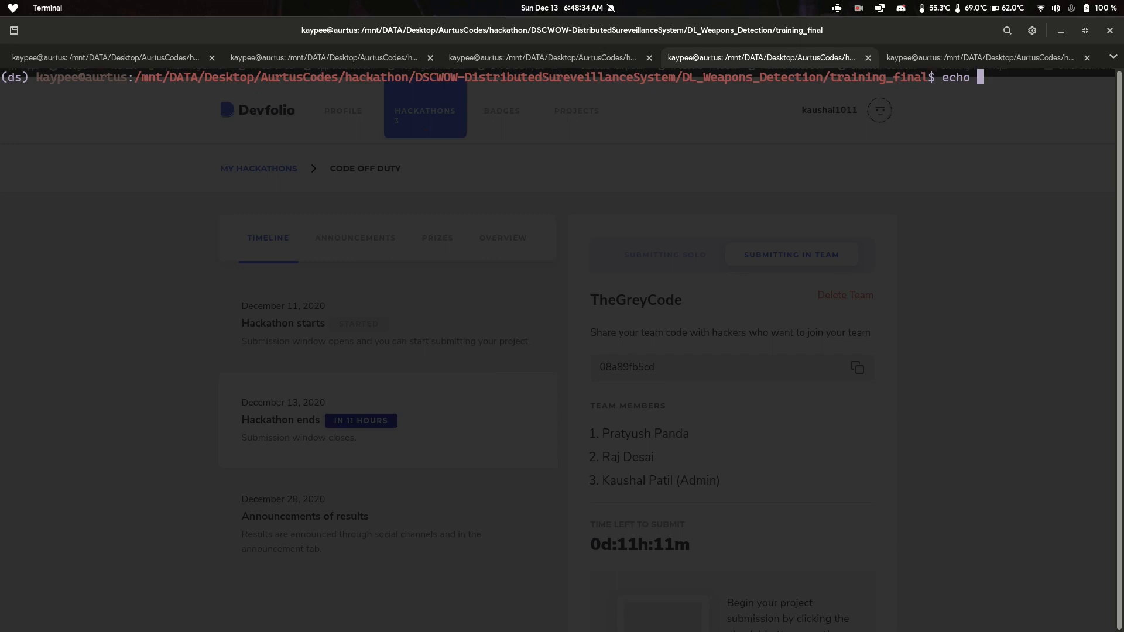
pyautogui.write('"dl code')
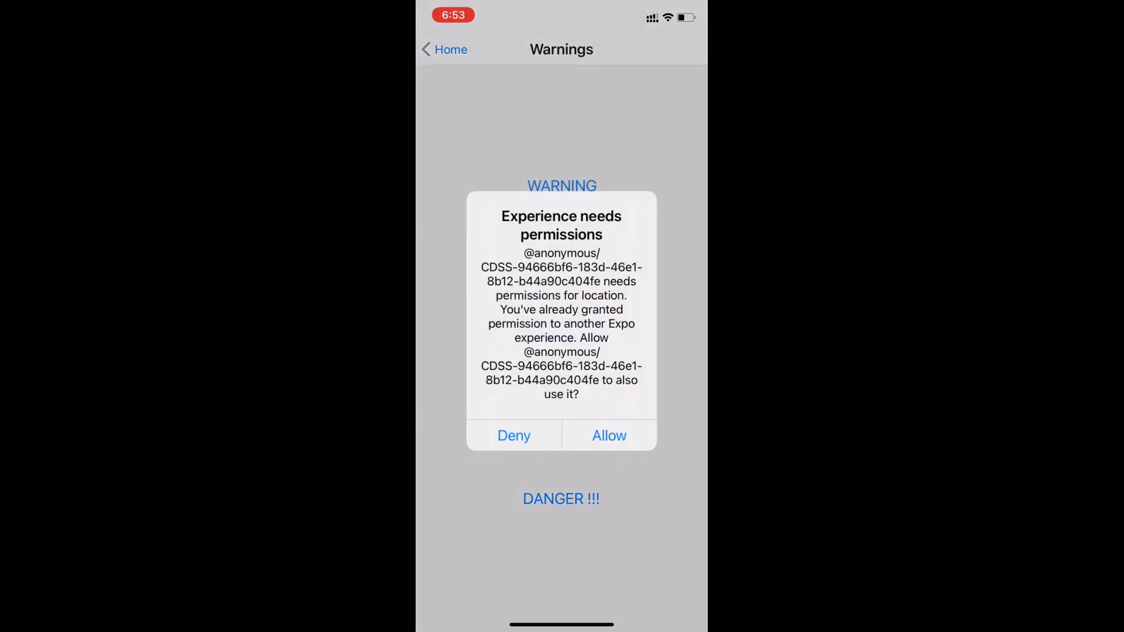
# Step: Allow the surveillance app to use the device location
pyautogui.click(609, 436)
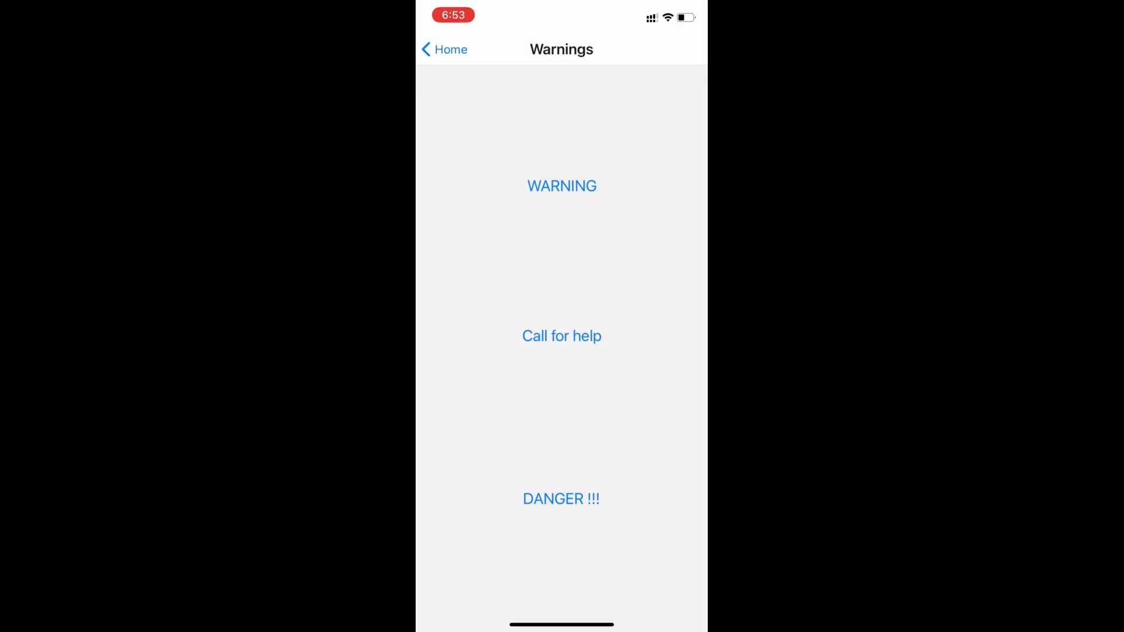
# Step: Submit a DANGER report 'I am in danger near X circle, saw someone getting stabbed' and confirm success
pyautogui.click(561, 499)
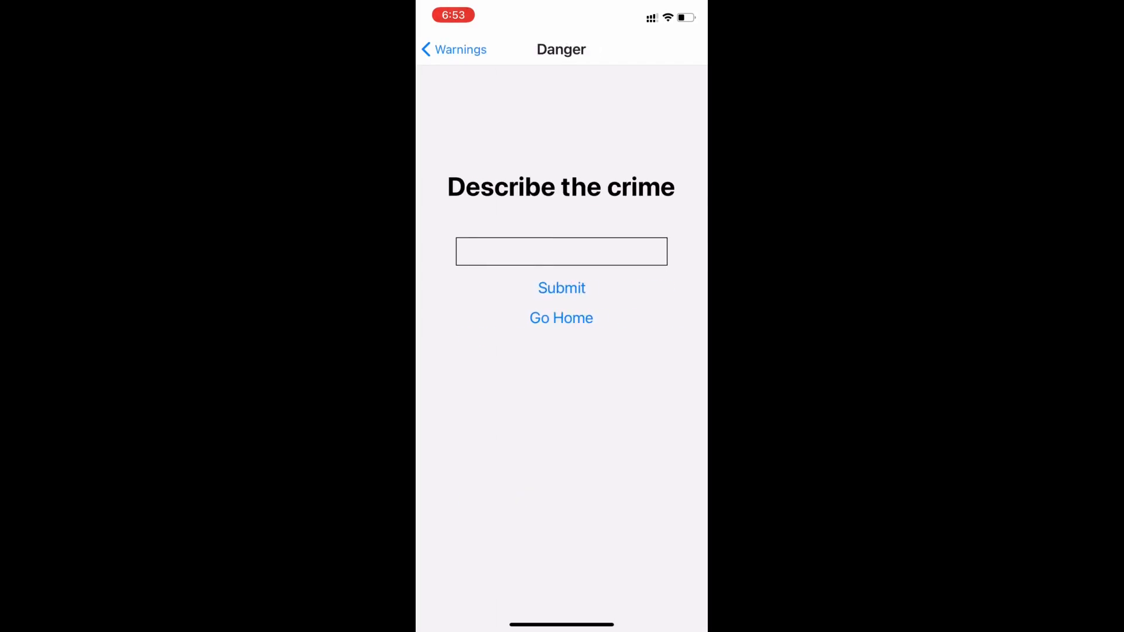
pyautogui.click(562, 250)
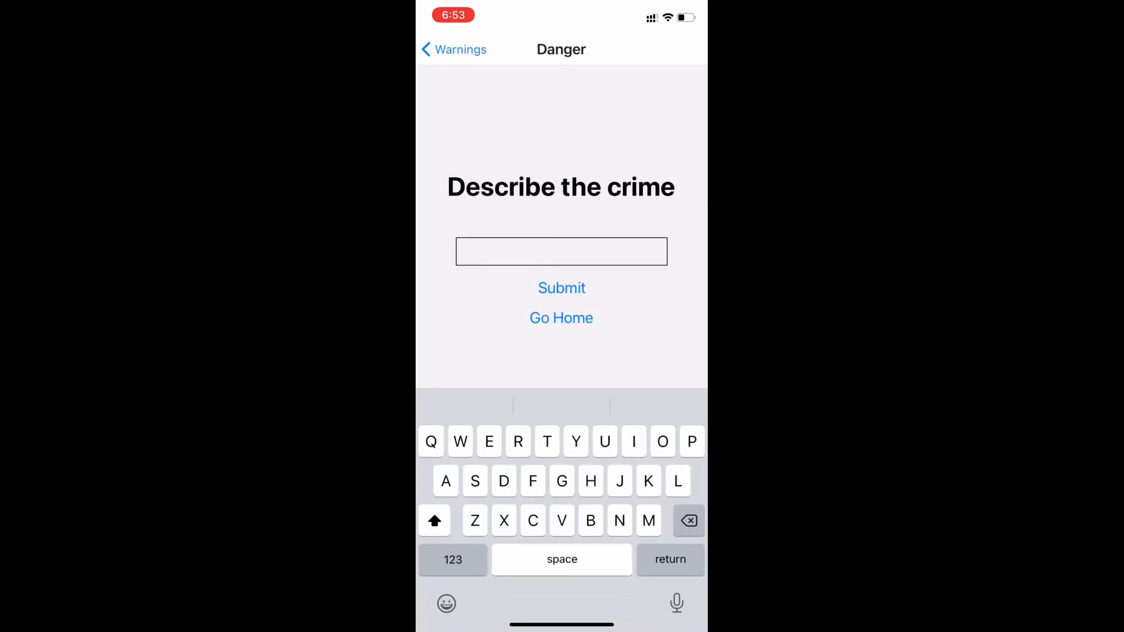
pyautogui.write('I am in dange')
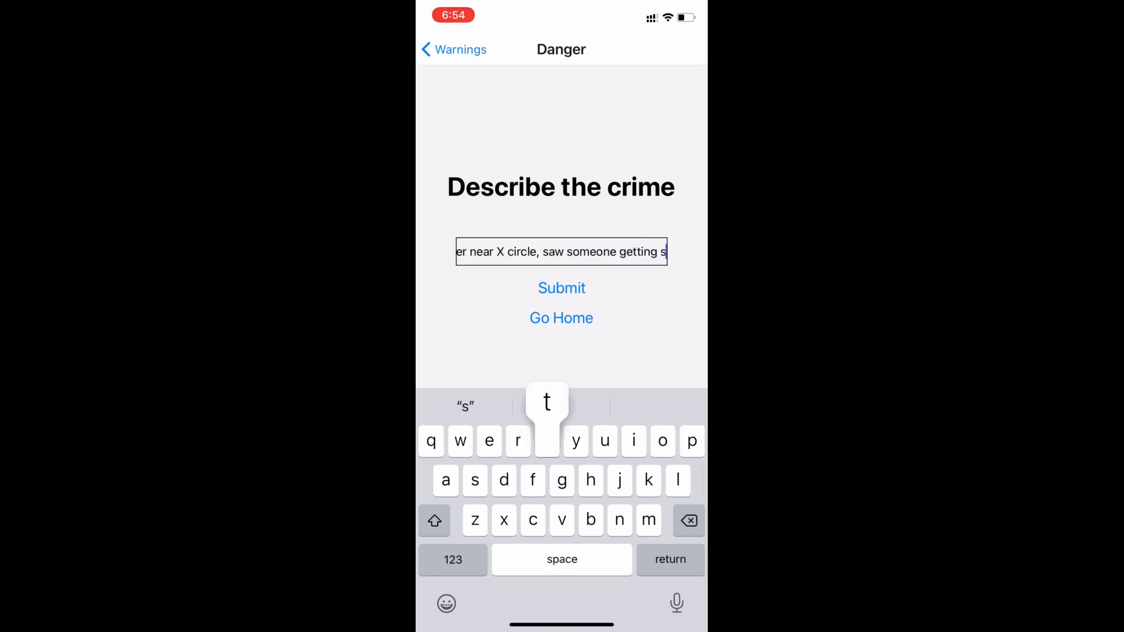
pyautogui.click(560, 288)
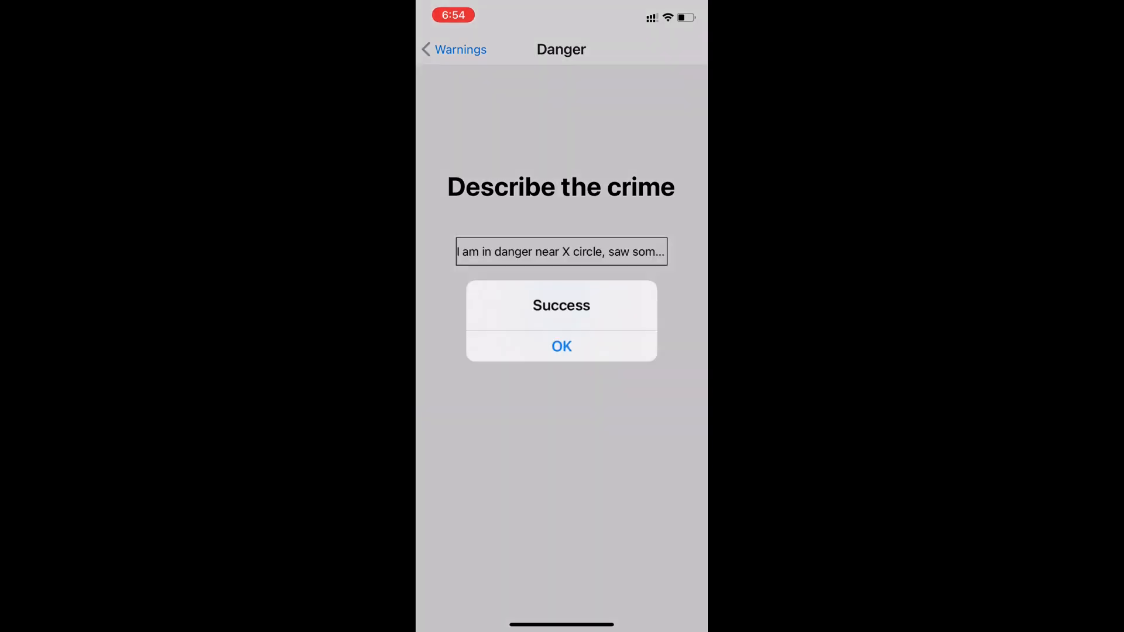
pyautogui.click(560, 346)
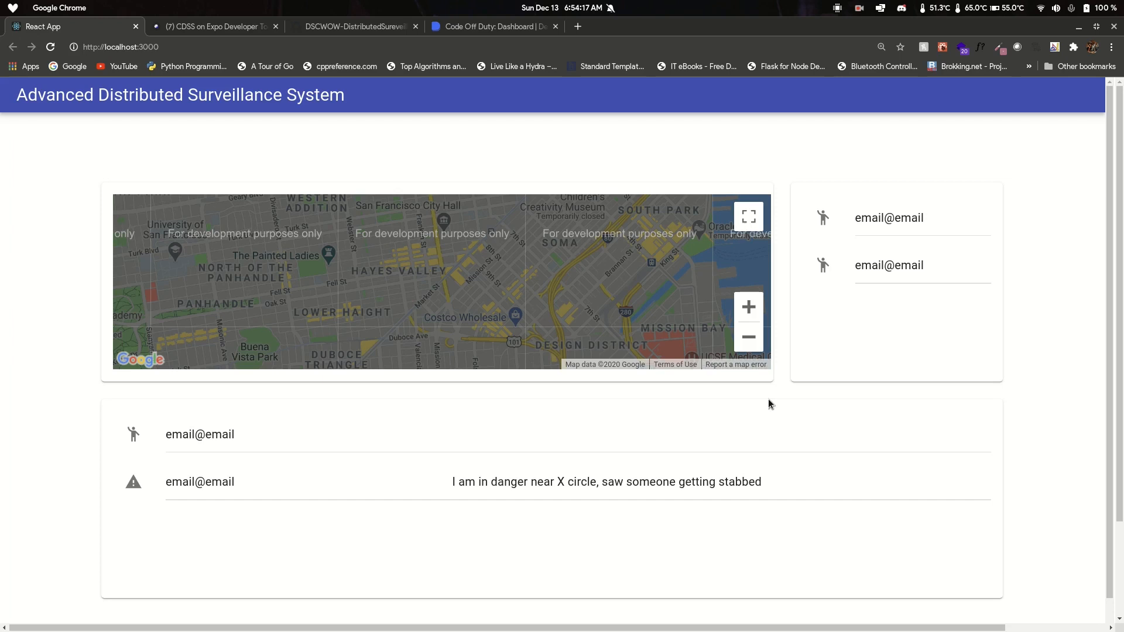
pyautogui.moveTo(764, 381)
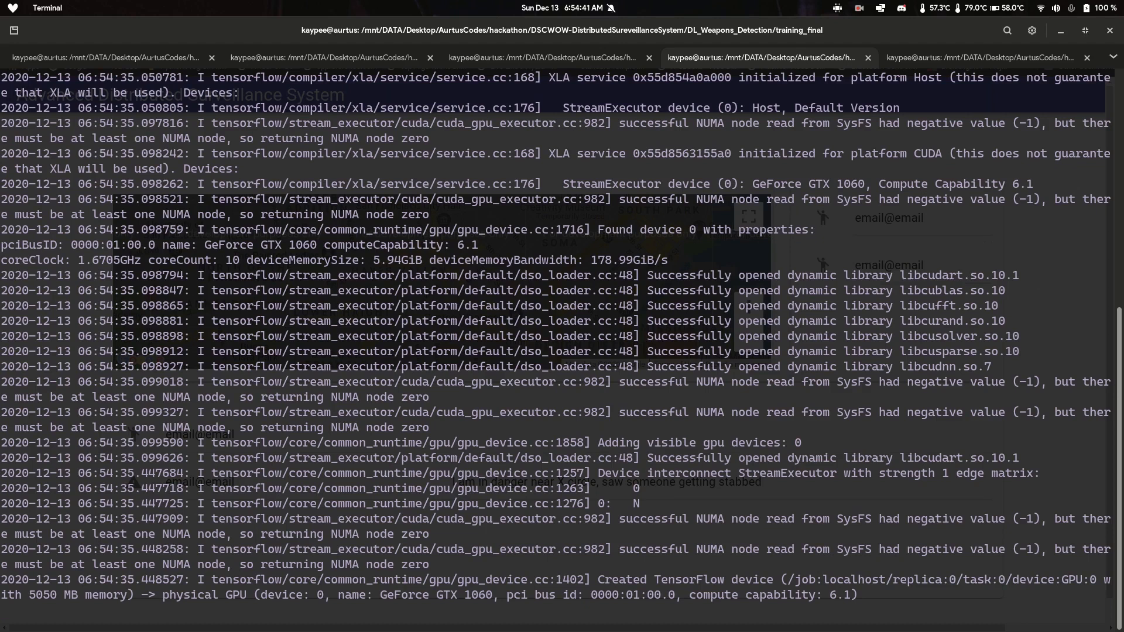
# Step: Scroll the TensorFlow log and bring the live detection view's gun and knife scores forward
pyautogui.scroll(-3)
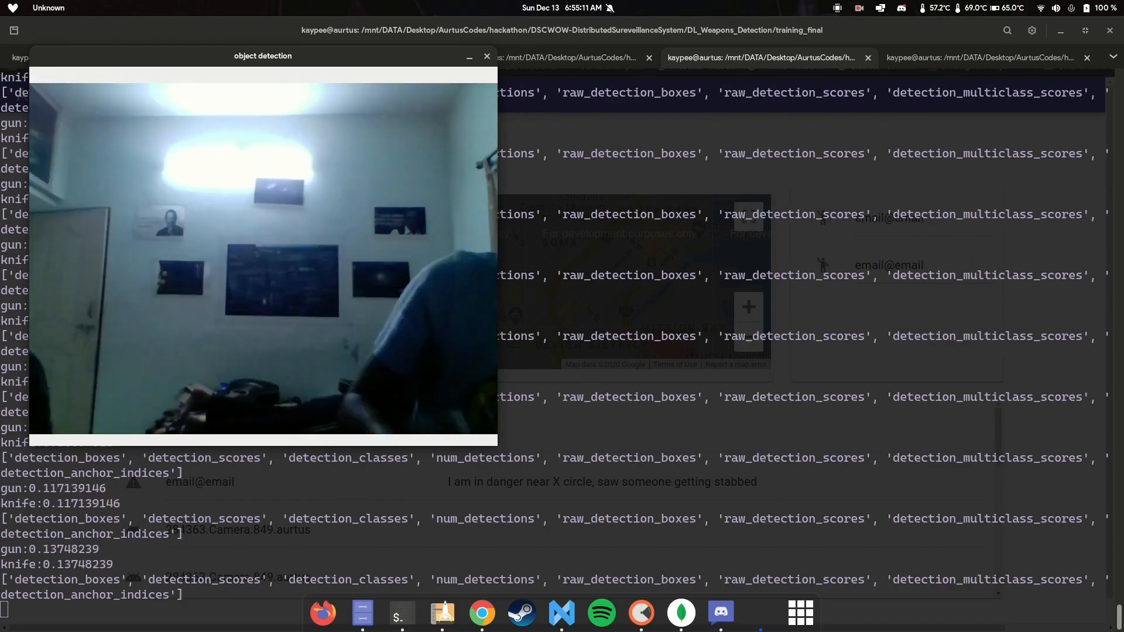
pyautogui.click(487, 56)
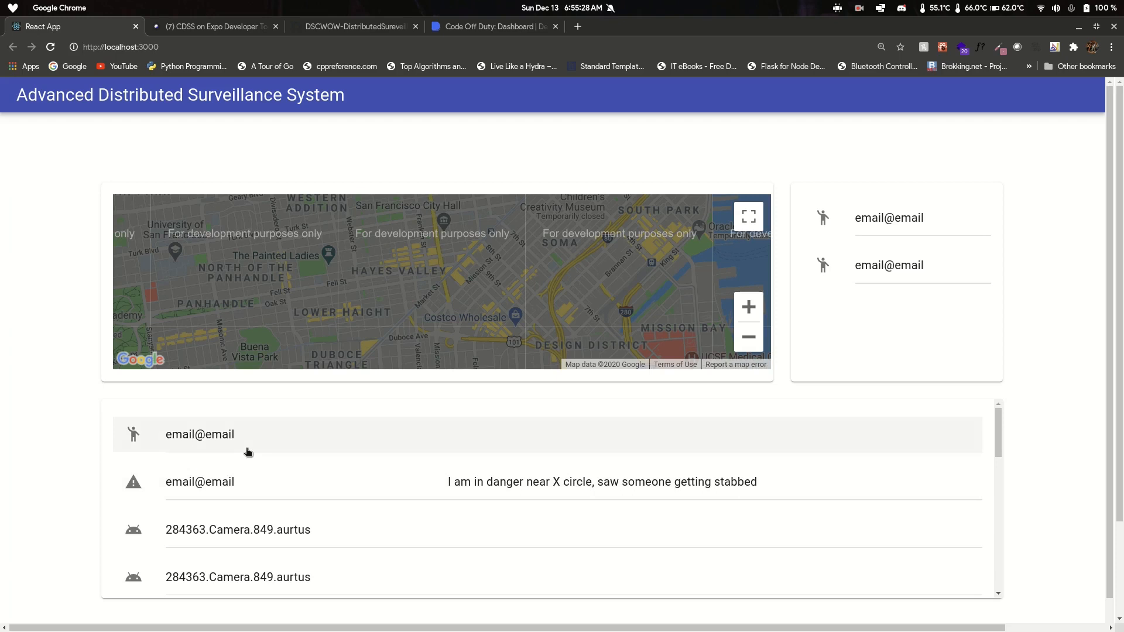
pyautogui.moveTo(251, 443)
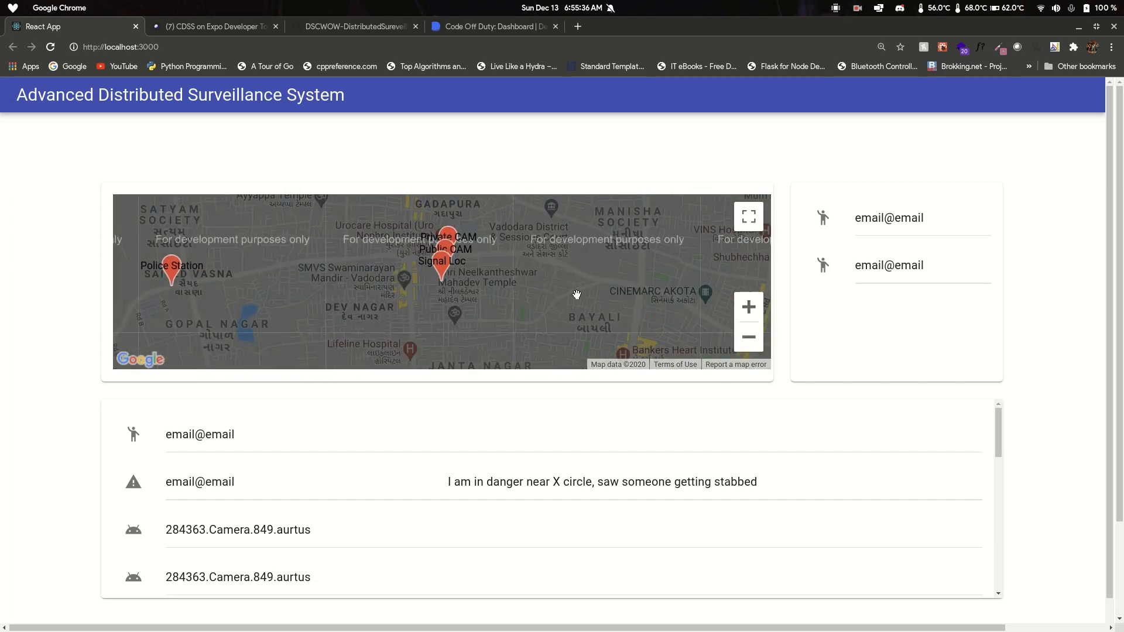
pyautogui.moveTo(308, 300)
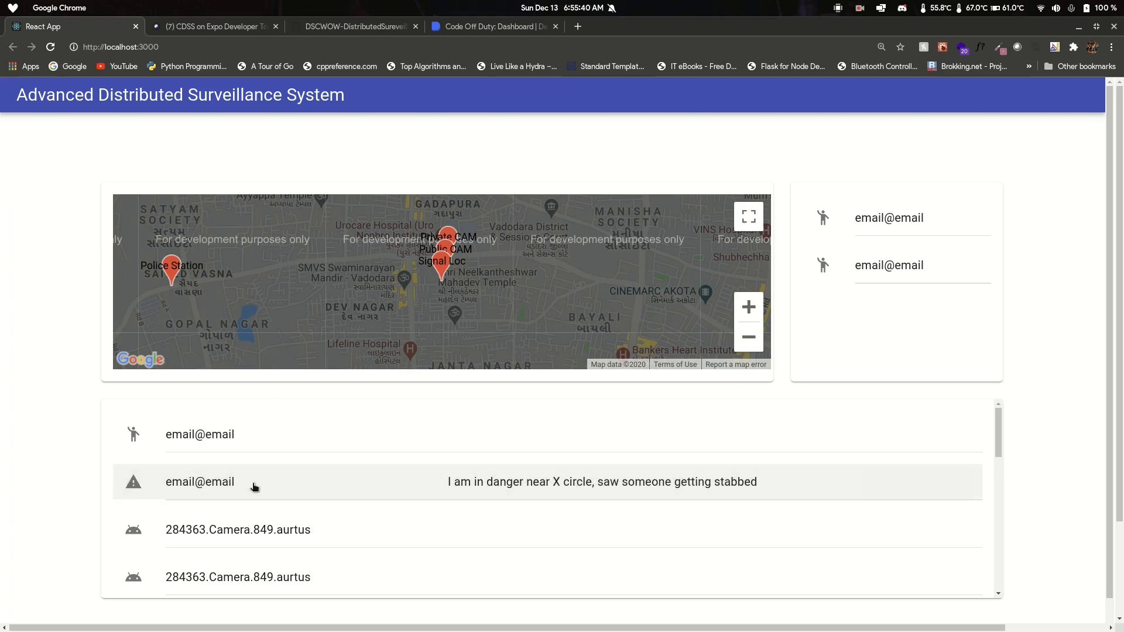
pyautogui.moveTo(281, 527)
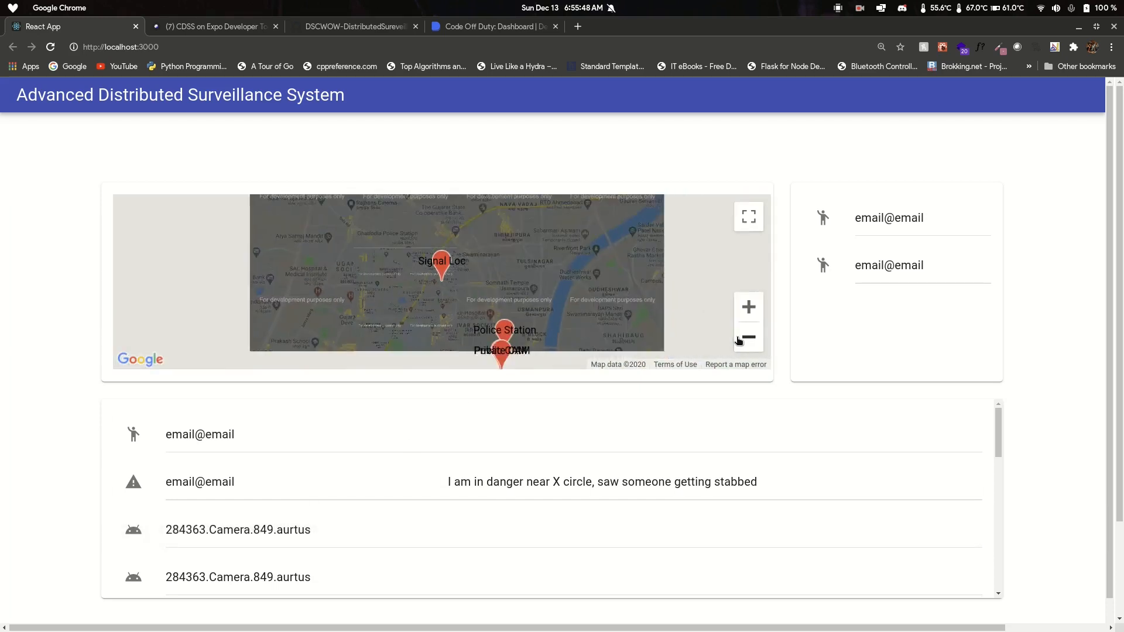
# Step: Zoom the map out until signal, police station and camera markers all fit
pyautogui.click(749, 336)
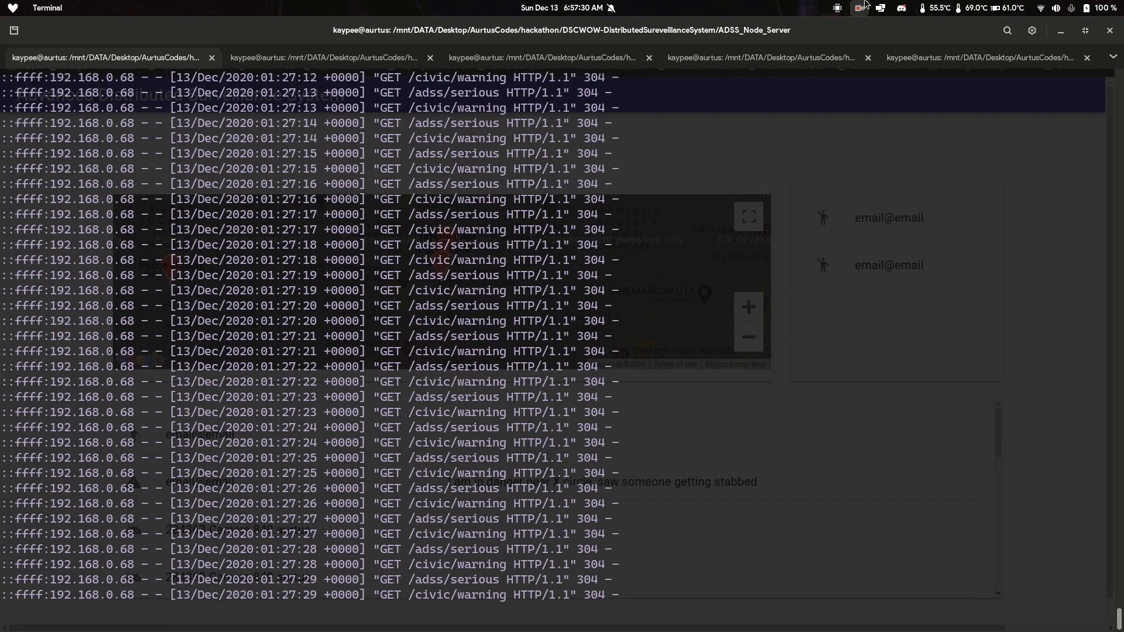
# Step: Bring the DL_Weapons_Detection output back in front of the node server log
pyautogui.click(766, 58)
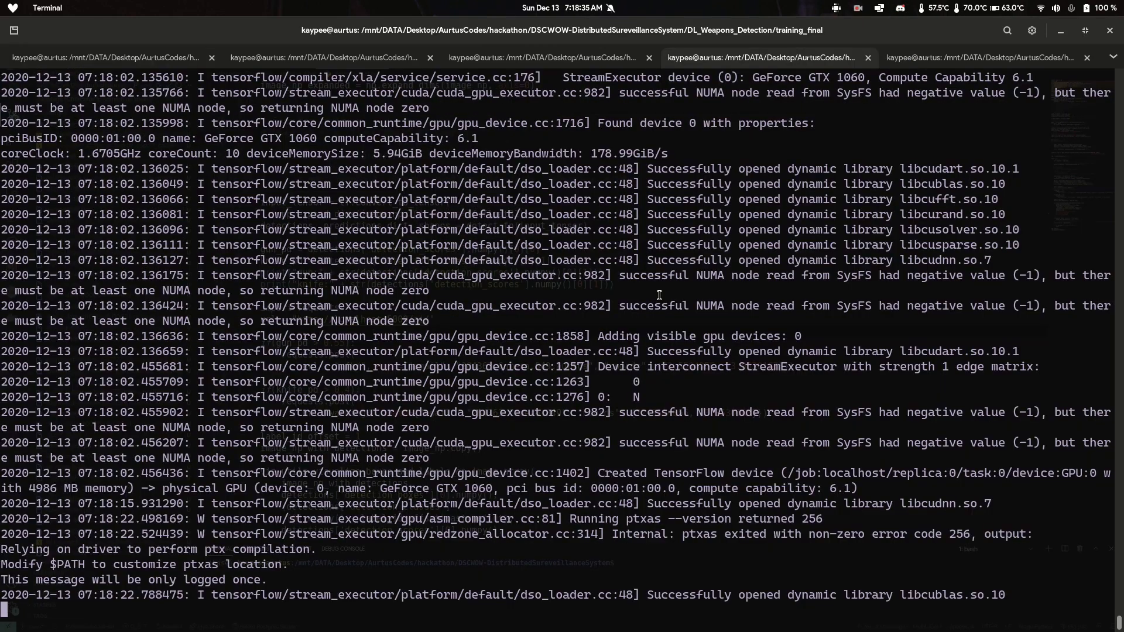